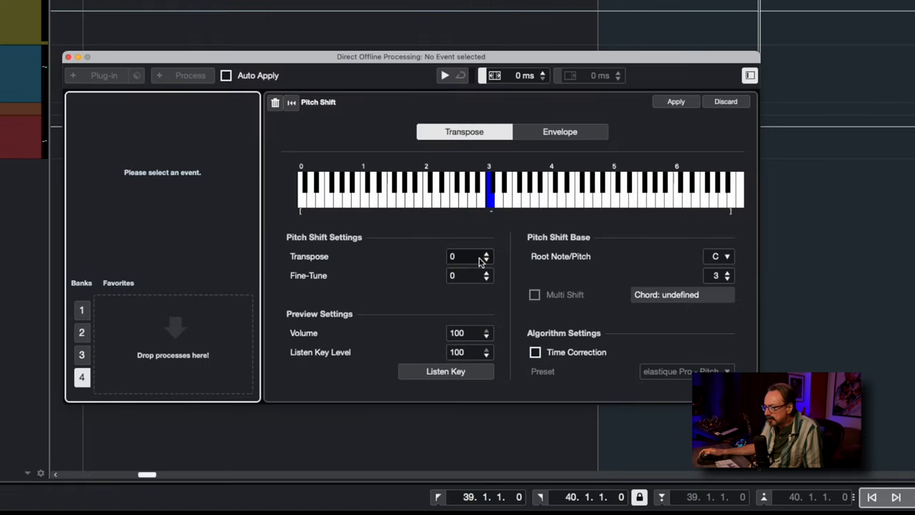
- Enter a transpose amount of -36 in the Pitch Shift process
type("-36")
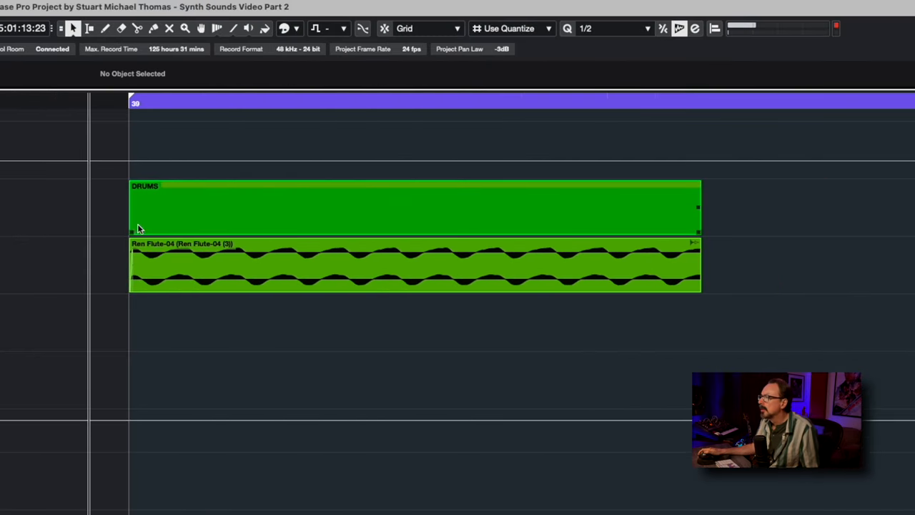
- Select the DRUMS part in the arrangement
left_click(136, 243)
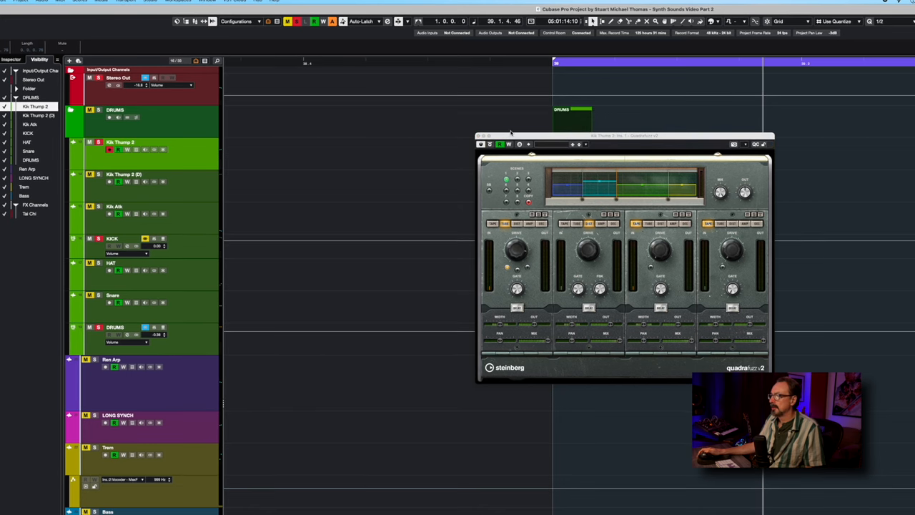
- Drag the Quadrafuzz v2 window lower, out of the arrangement's way
left_click_drag(625, 136, 558, 228)
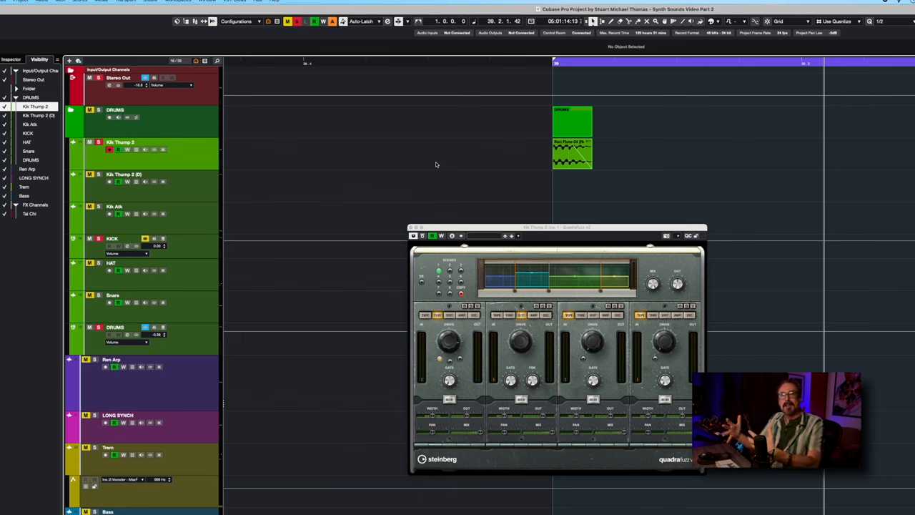
mouse_move(510, 200)
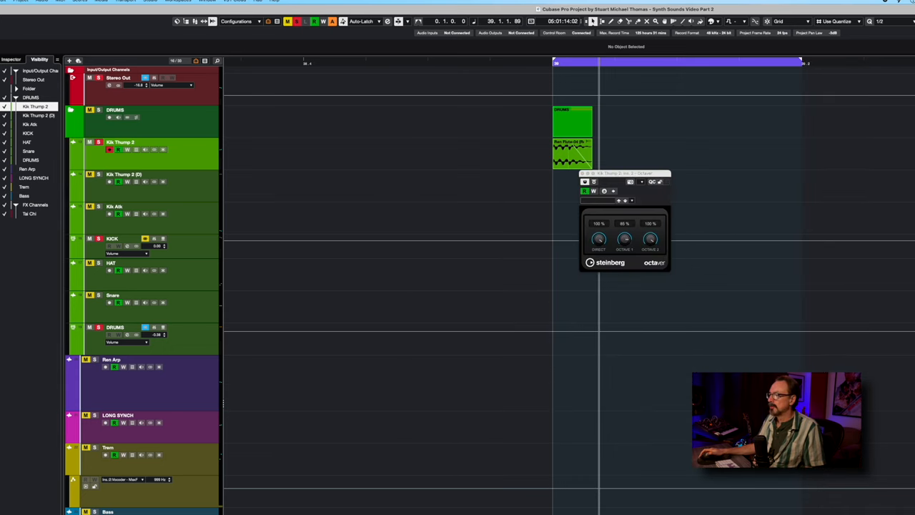
- Move the Octaver window lower and switch the Octaver effect on
left_click_drag(624, 173, 409, 267)
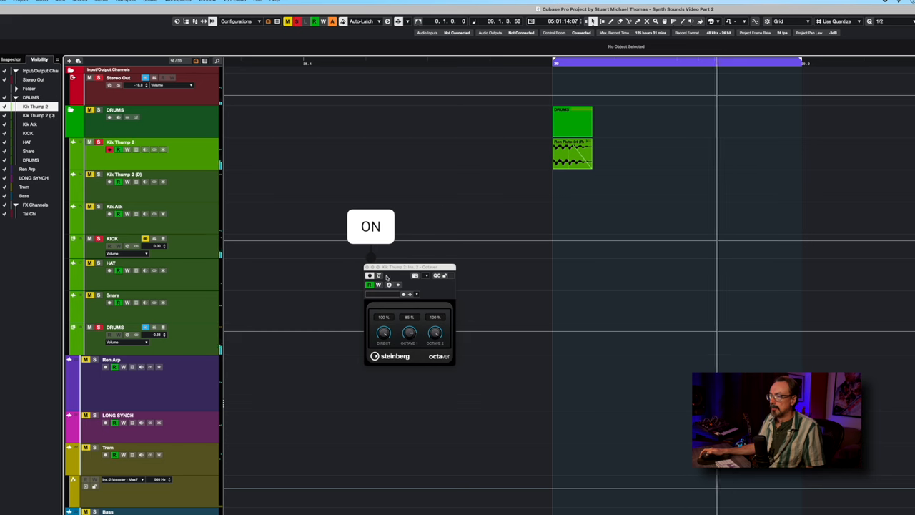
left_click(379, 276)
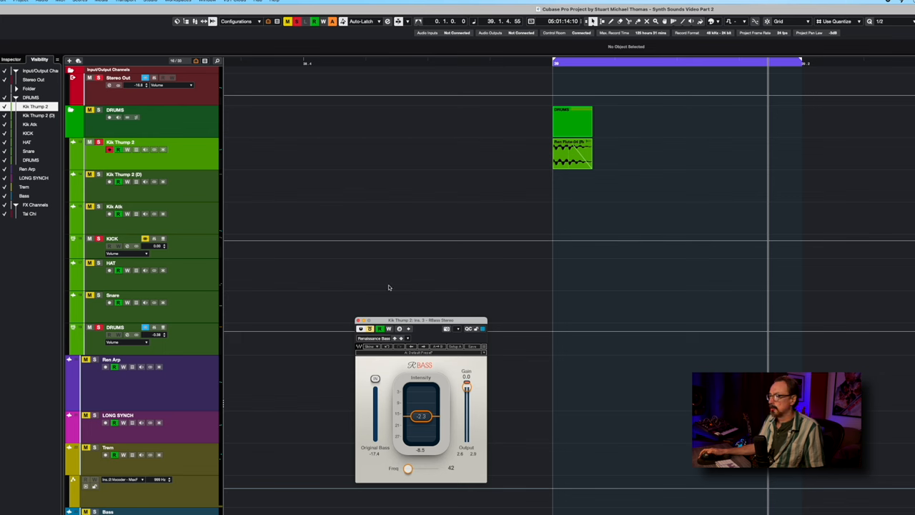
left_click_drag(420, 320, 467, 307)
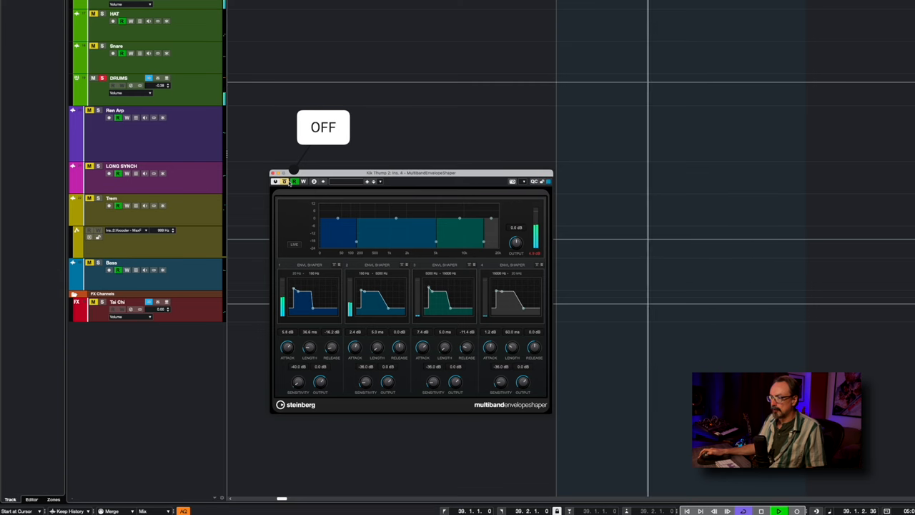
- Bypass the MultibandEnvelopeShaper on Kik Thump 2 to compare the sound
left_click(286, 181)
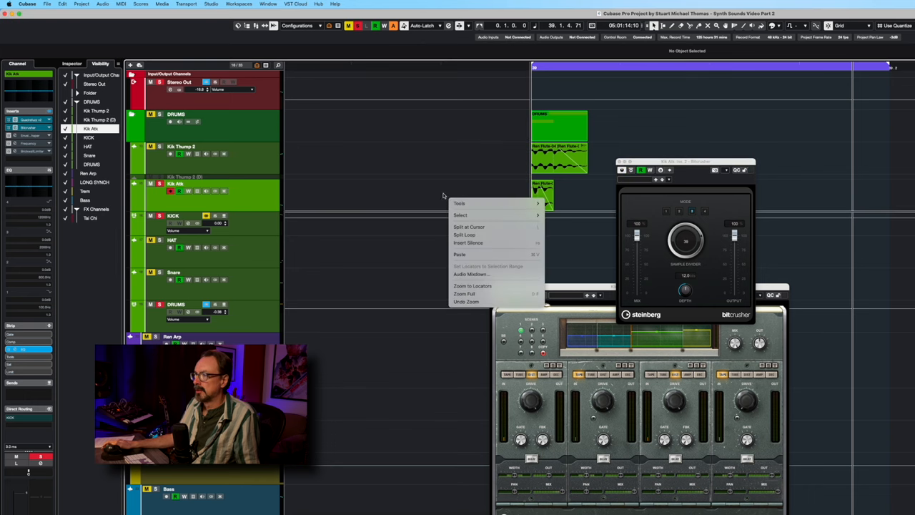
- Dismiss the context menu and close the Kik Atk Bitcrusher window
left_click(431, 191)
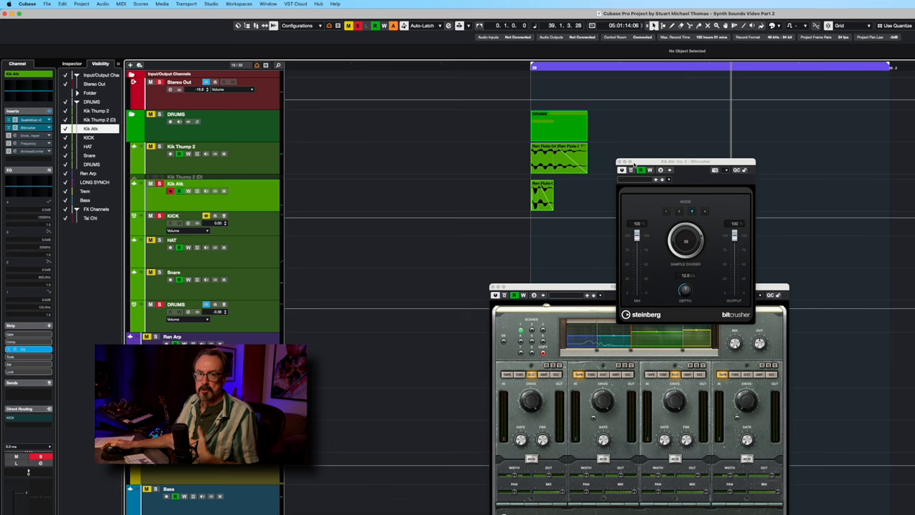
left_click(623, 170)
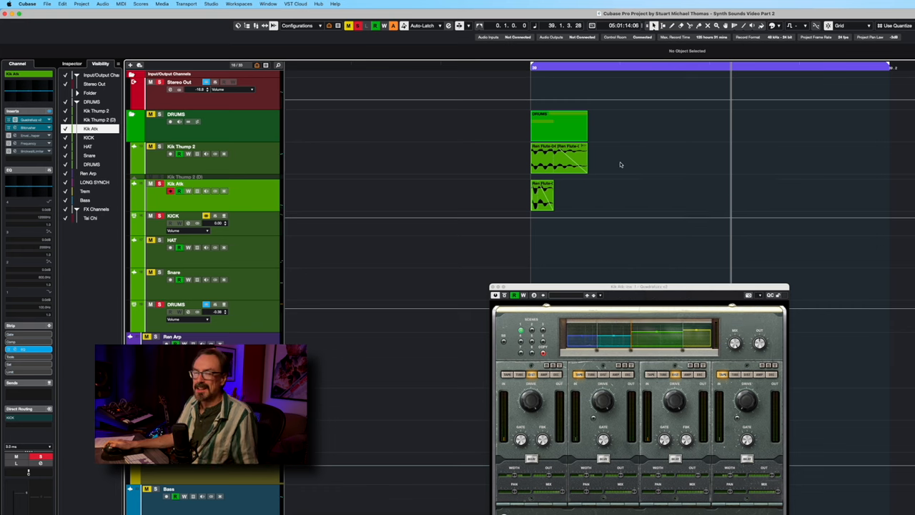
mouse_move(373, 155)
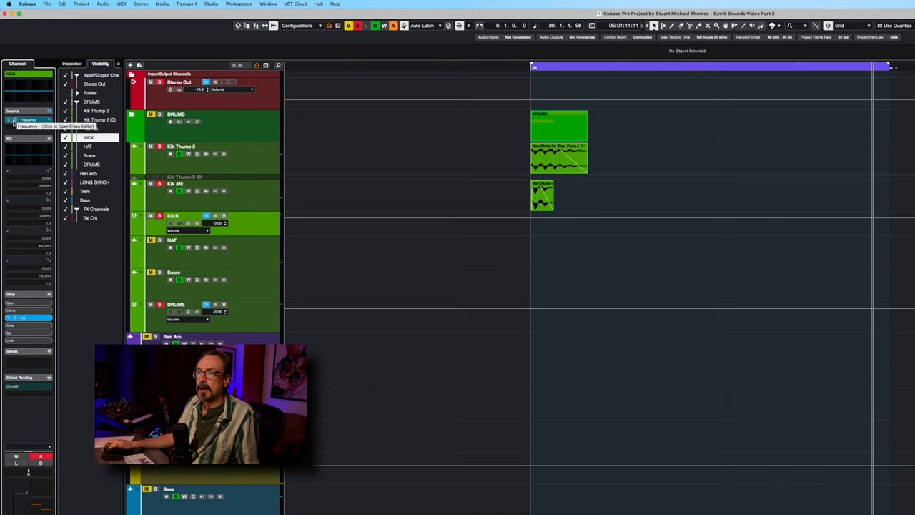
- Open the KICK channel's Frequency EQ to view its low-cut curve
left_click(14, 120)
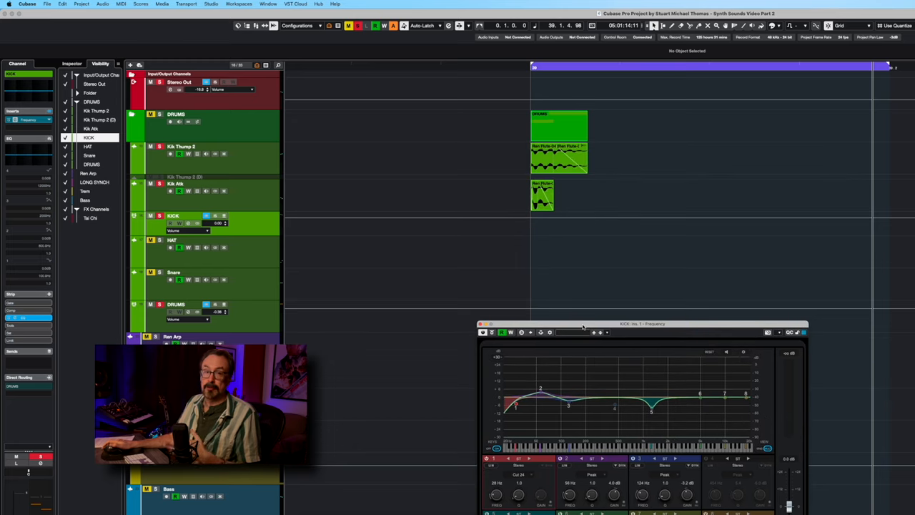
mouse_move(479, 261)
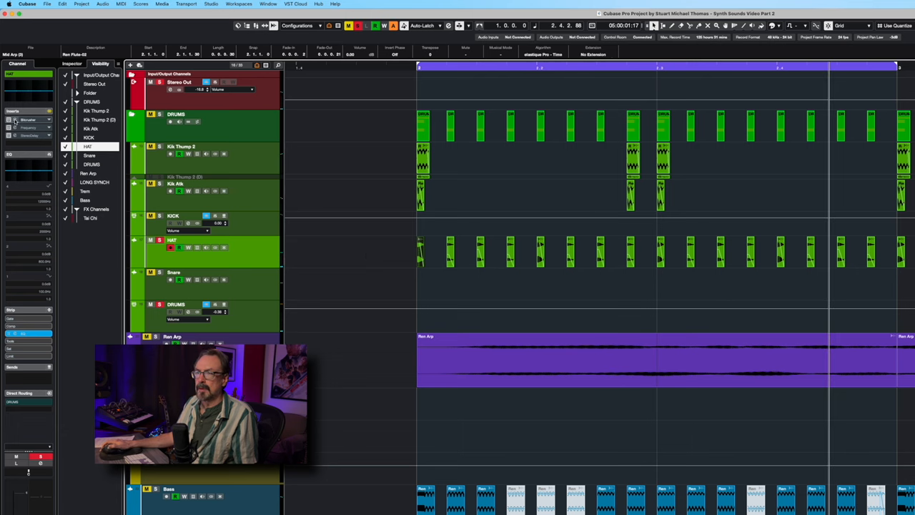
- Open the HAT channel's Frequency EQ insert editor
left_click(14, 118)
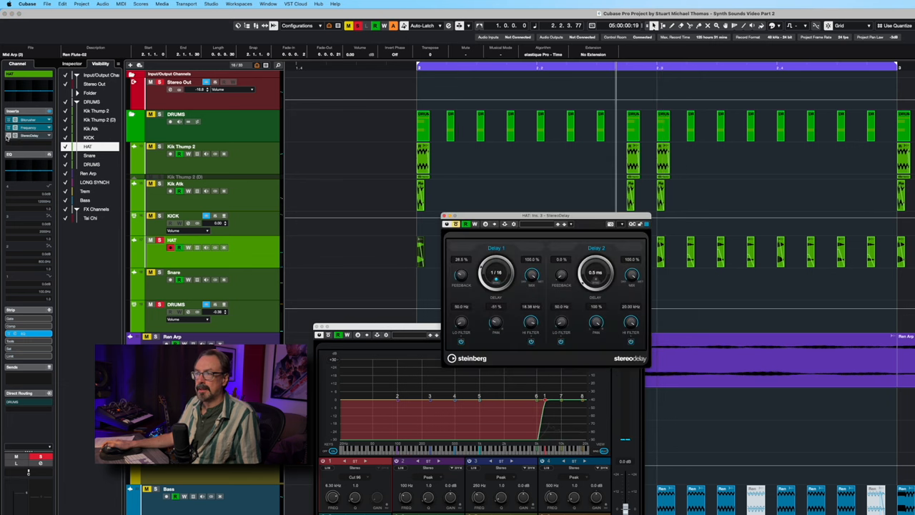
- Drag a HAT effect window aside while closing the plug-in editors
left_click_drag(545, 216, 405, 300)
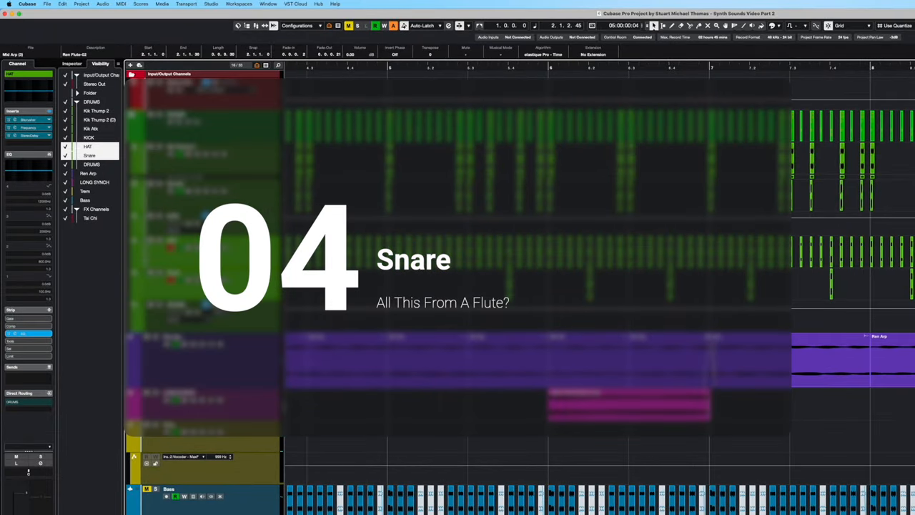
- Show the Snare's effects, bypass-compare its Bitcrusher, and lower the EQ high cut
left_click(91, 164)
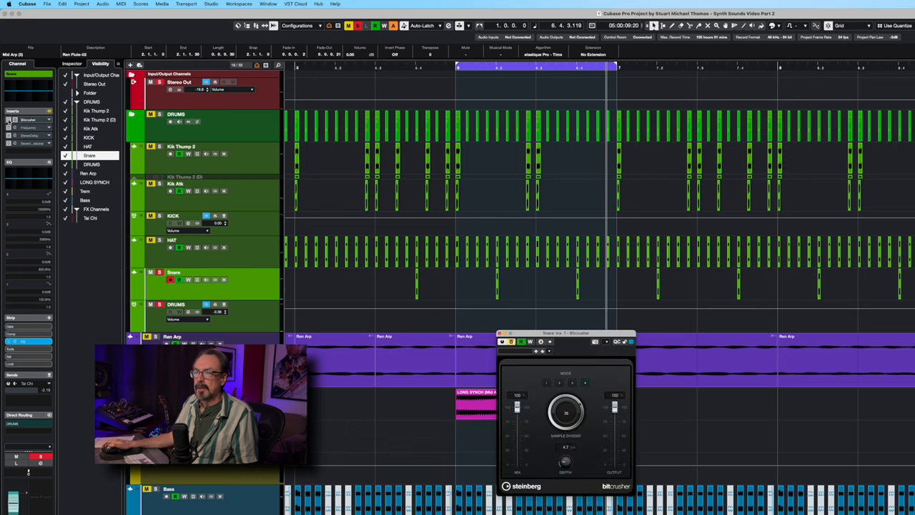
mouse_move(450, 314)
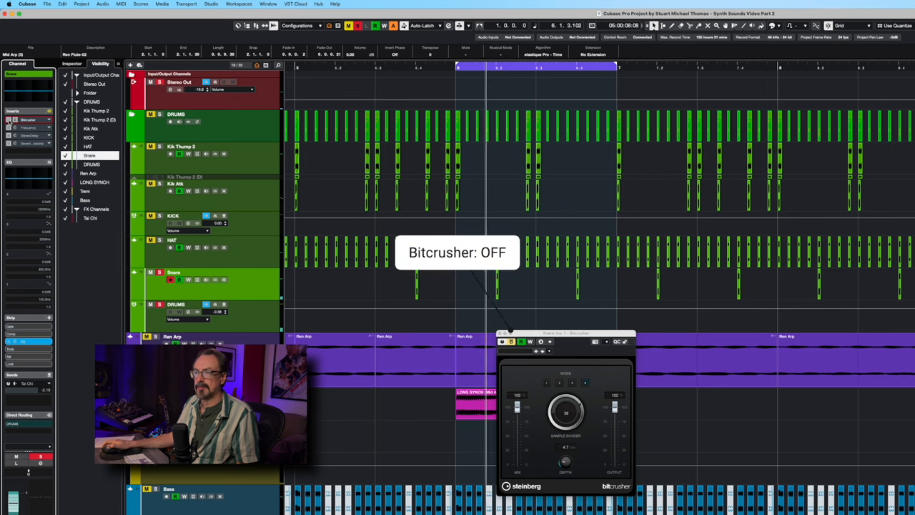
left_click(500, 340)
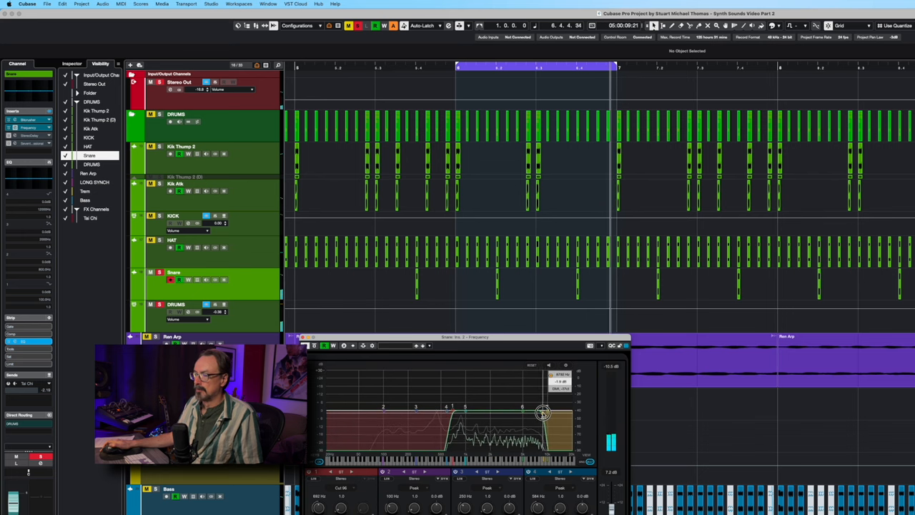
left_click_drag(543, 414, 499, 413)
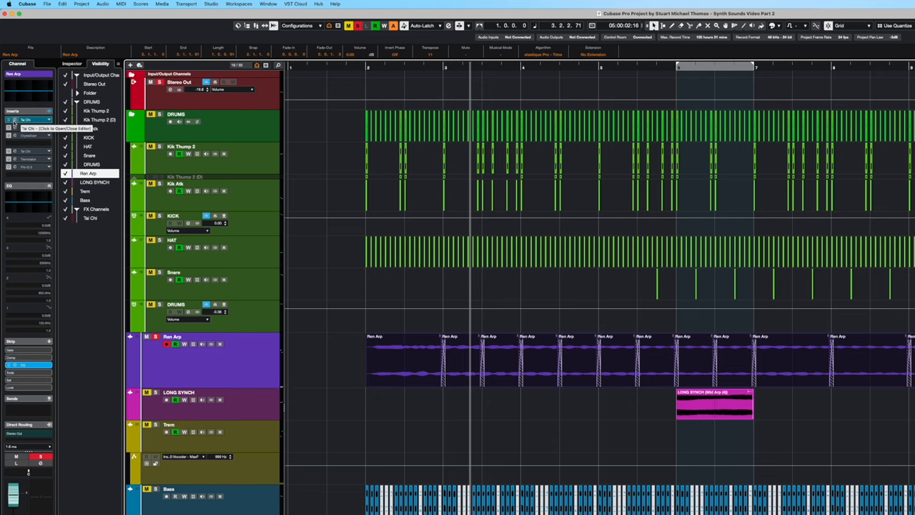
- Open the editor of the Ren Arp track's first insert effect
left_click(15, 123)
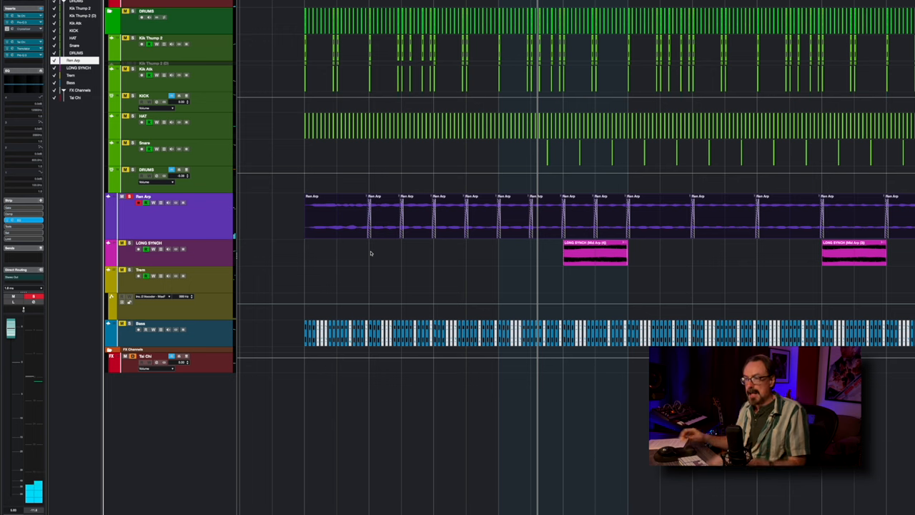
mouse_move(451, 247)
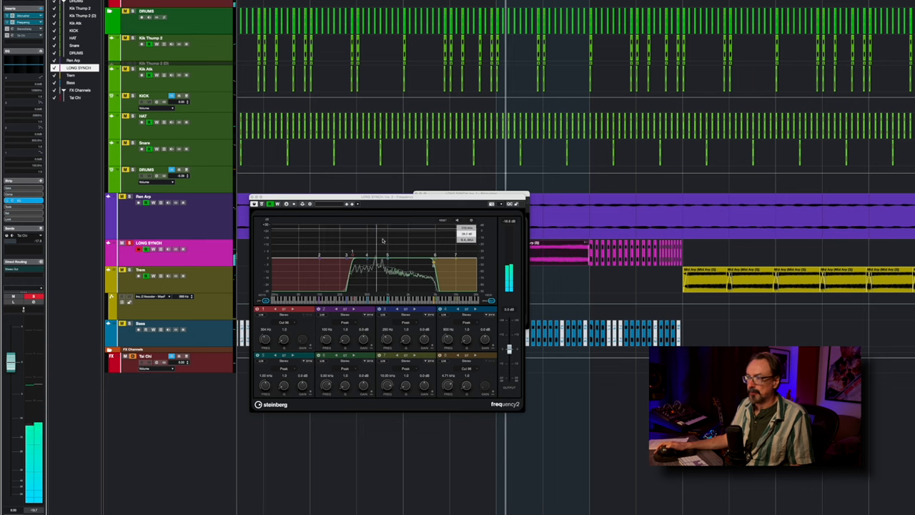
- Drag a LONG SYNCH Frequency EQ band handle to cut lows and highs
left_click_drag(383, 247, 325, 256)
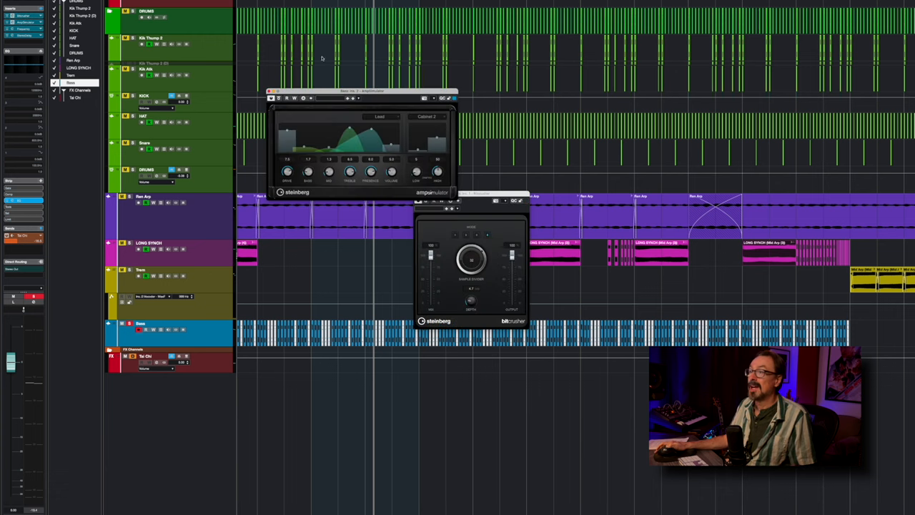
- Move the AmpSimulator window aside and open the Bass track's Frequency EQ editor
left_click_drag(365, 90, 315, 94)
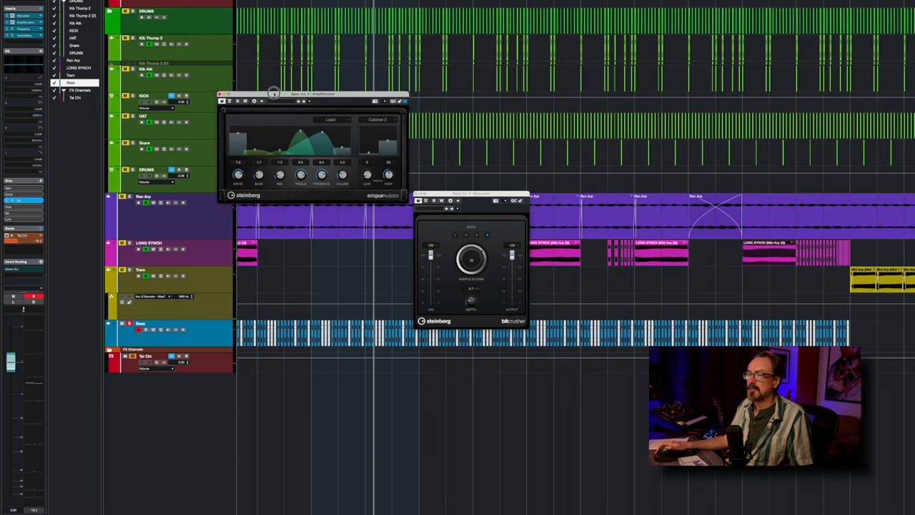
left_click_drag(295, 93, 307, 98)
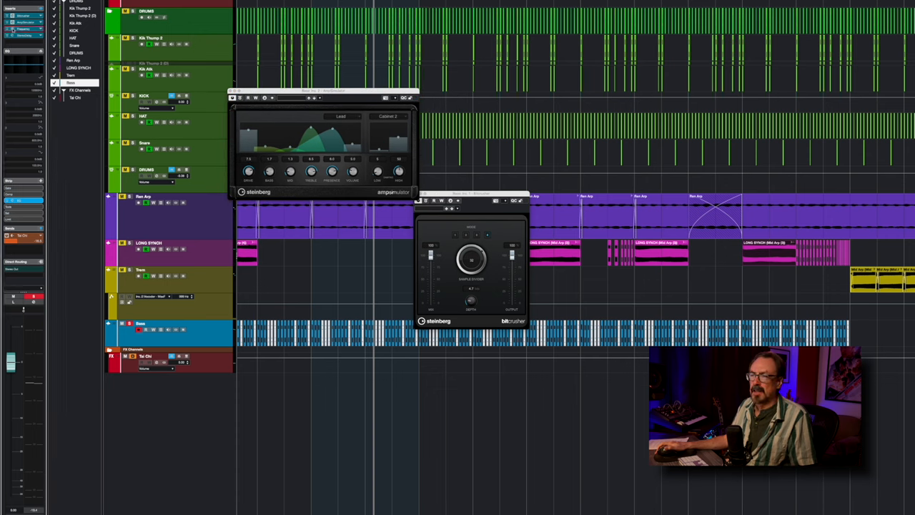
left_click(374, 296)
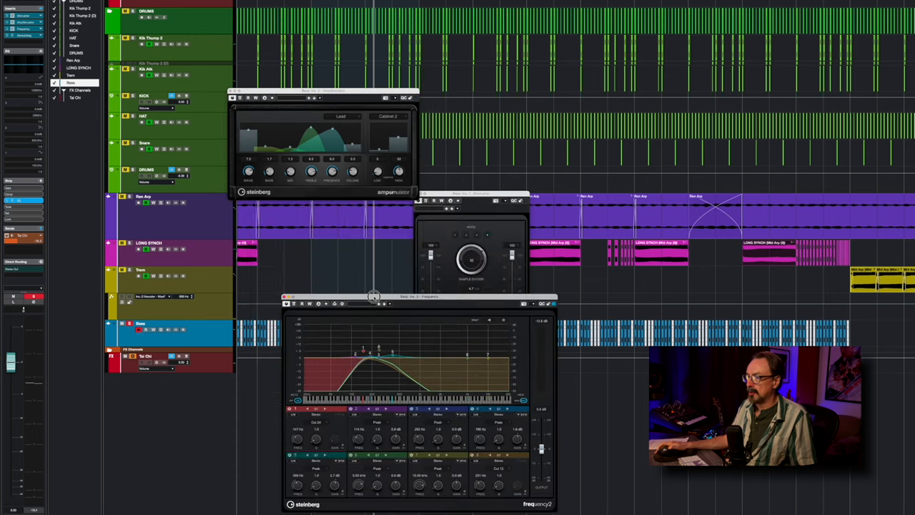